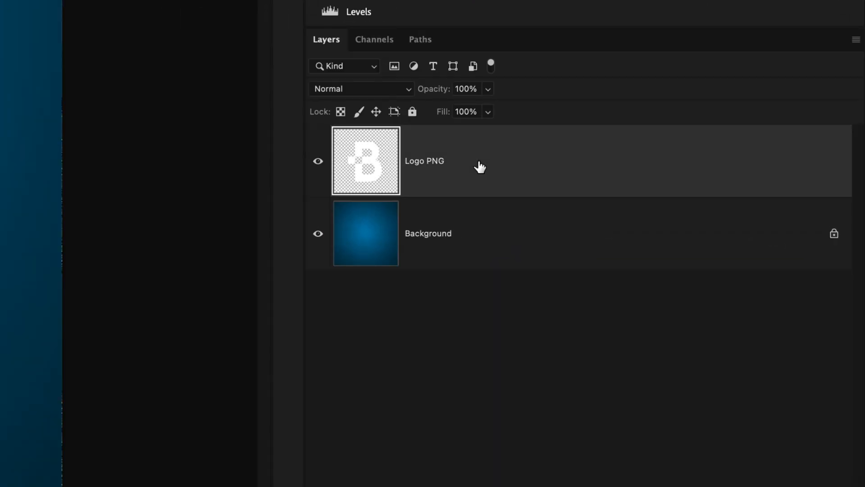
mouse_move(513, 176)
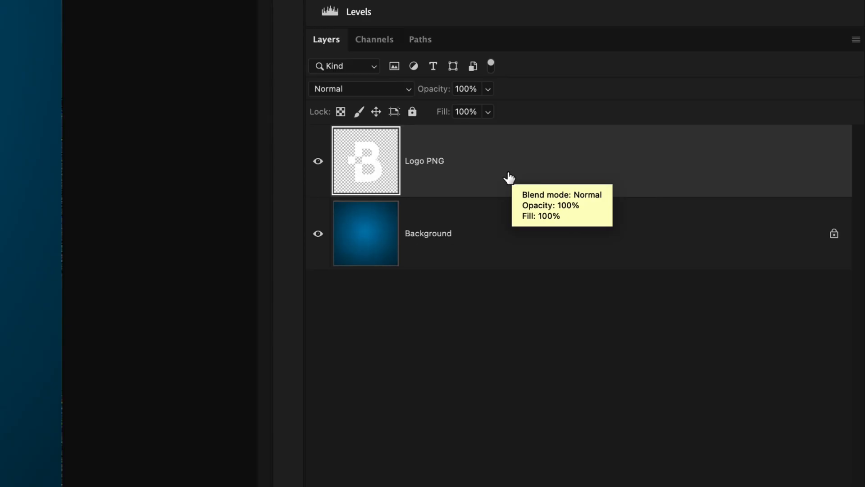
mouse_move(393, 148)
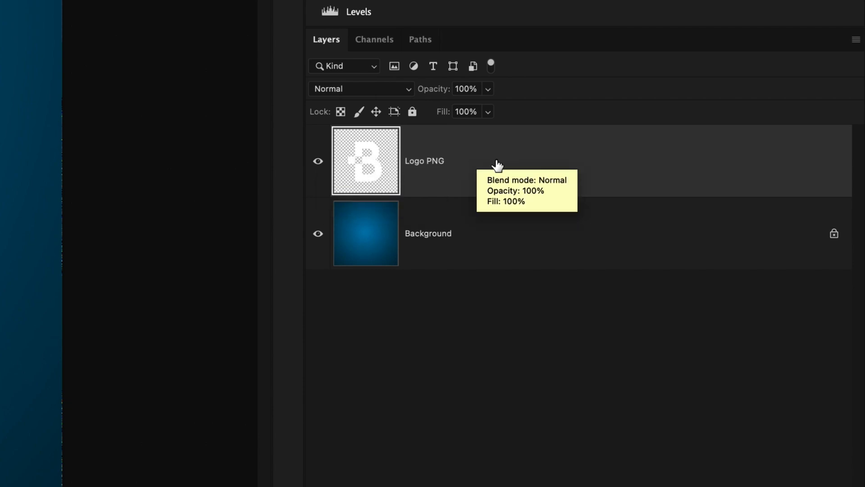
- Open the Layer Style dialog for the Logo PNG layer
double_click(366, 160)
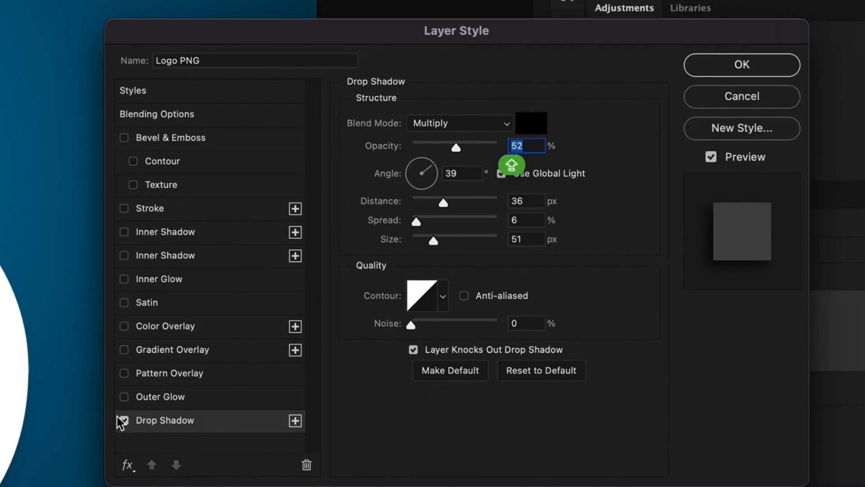
- Enable Drop Shadow on the logo and set its opacity to 100%
click(123, 420)
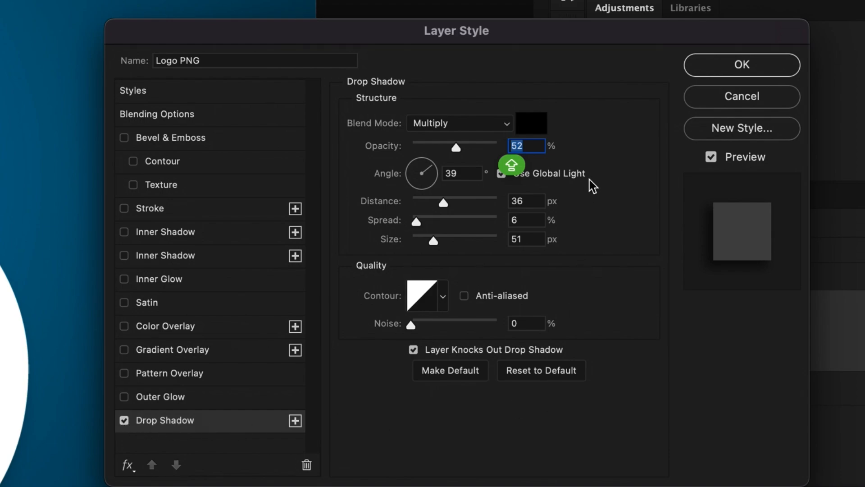
mouse_move(408, 336)
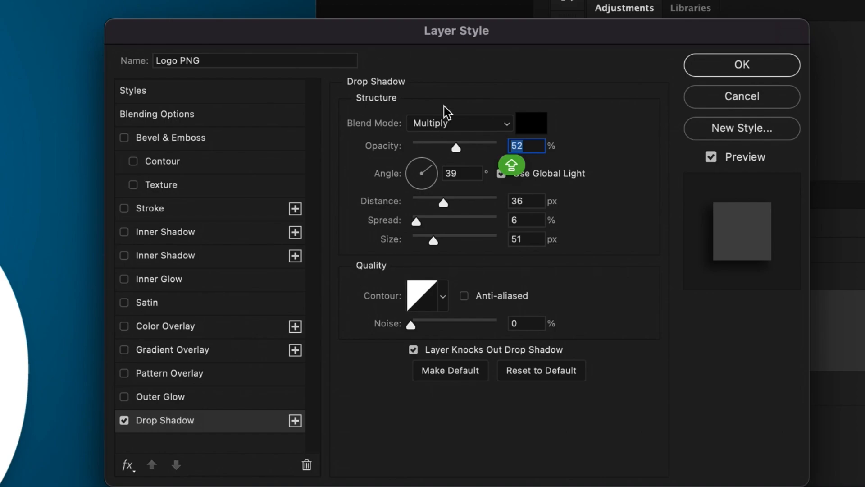
mouse_move(465, 157)
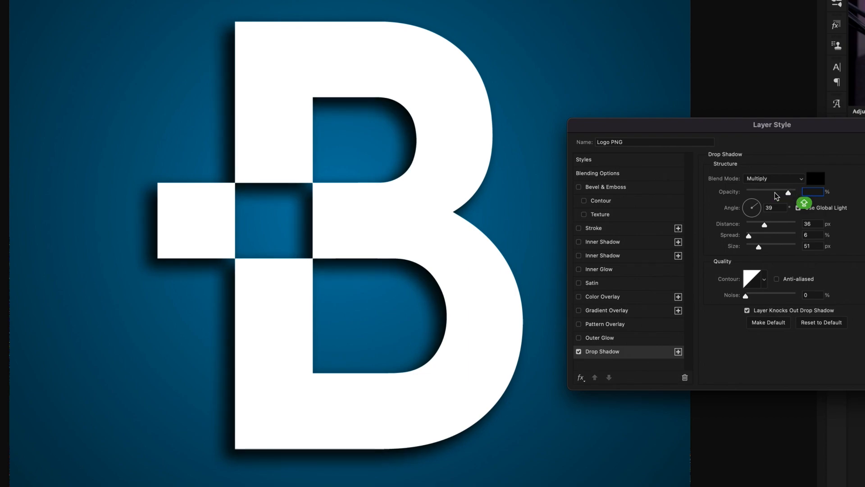
text(100)
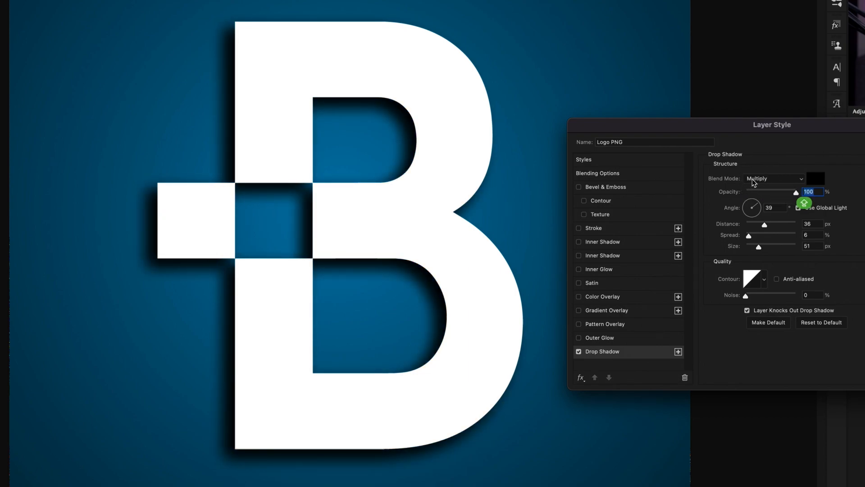
mouse_move(772, 179)
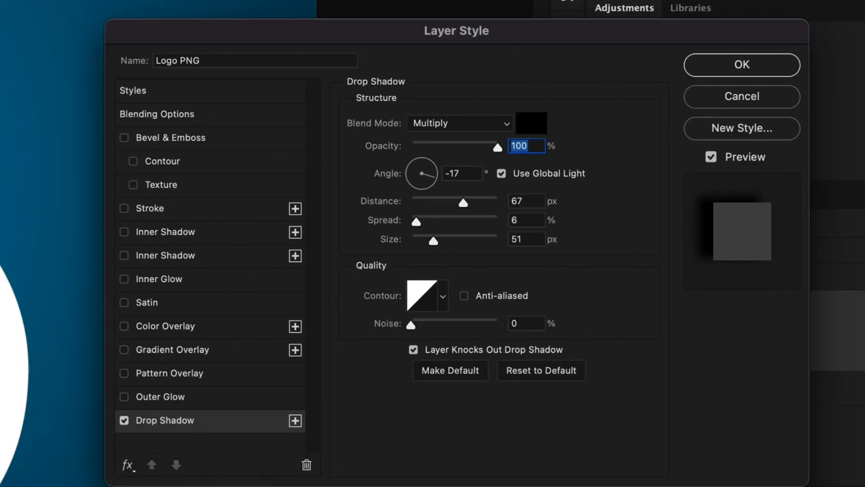
- Drag the logo's shadow down and right to a 42° angle, 53 px distance
drag(419, 173, 428, 163)
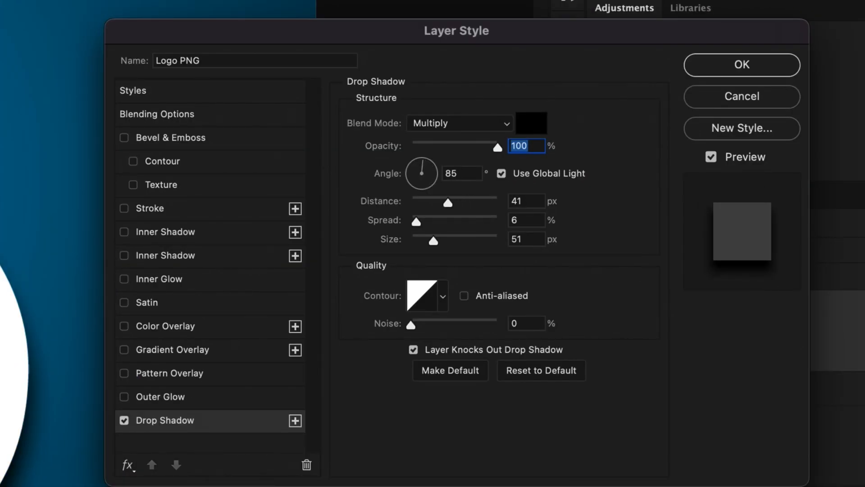
drag(428, 163, 412, 176)
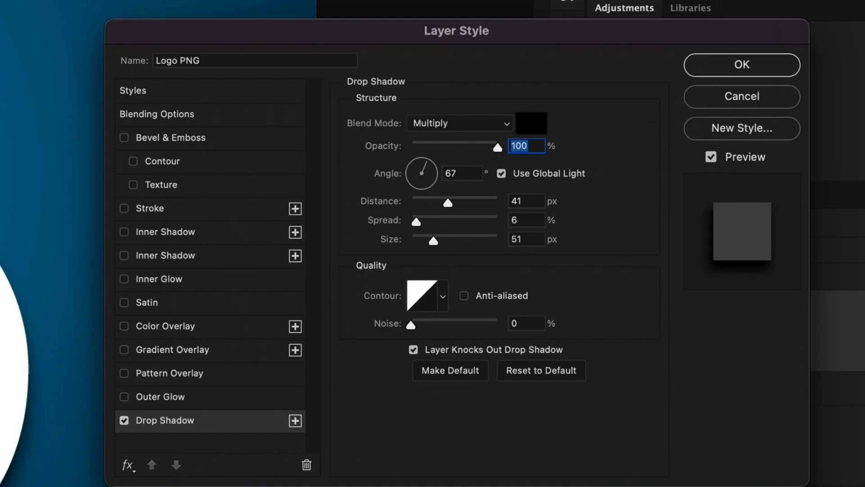
drag(428, 165, 418, 177)
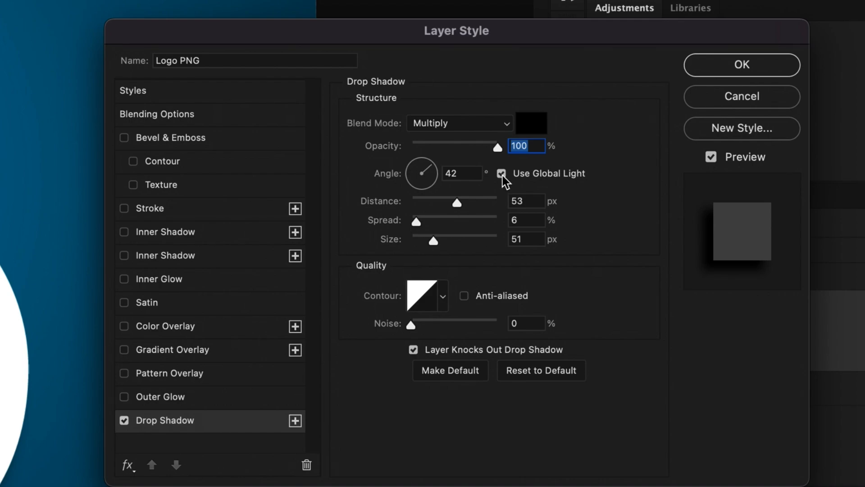
mouse_move(501, 173)
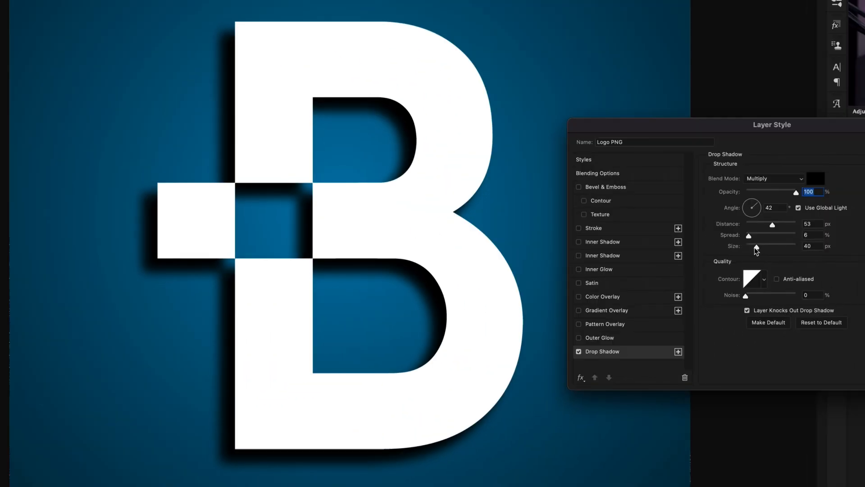
- Set the drop shadow Size slider to a medium, soft blur
drag(756, 246, 745, 246)
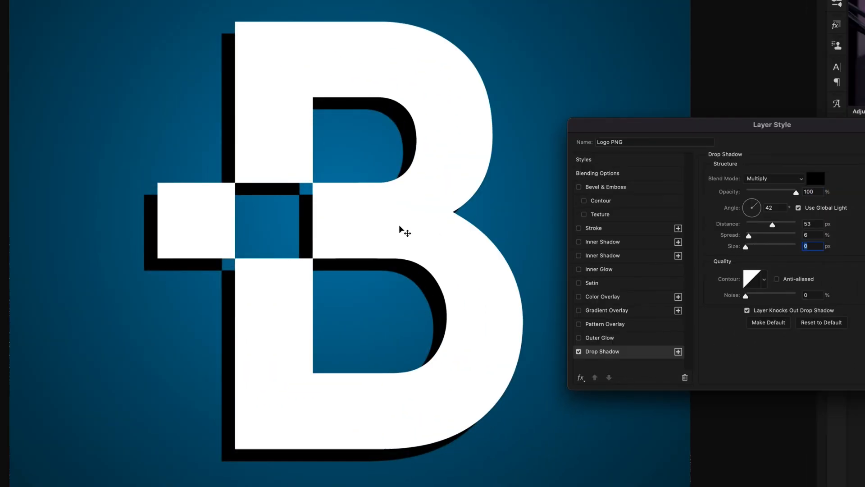
mouse_move(748, 252)
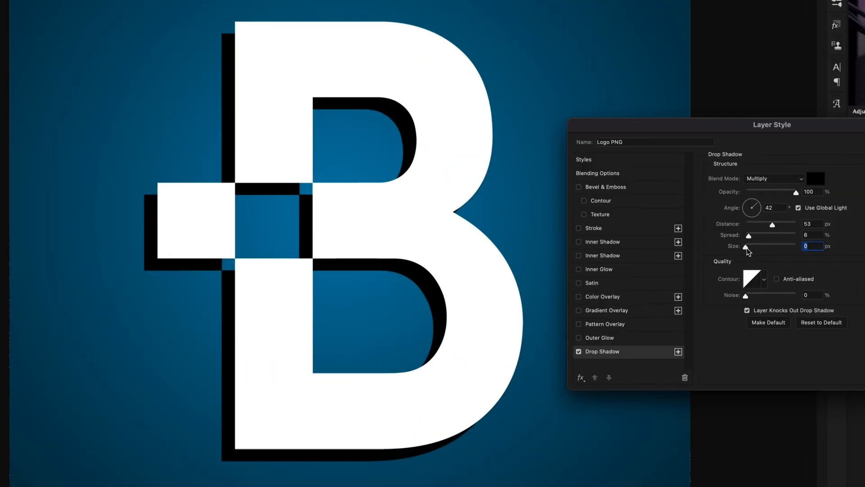
drag(747, 246, 786, 246)
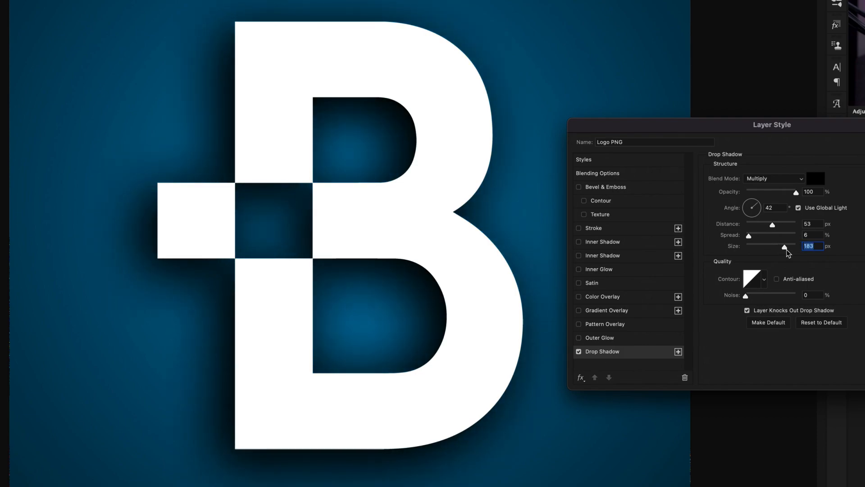
drag(785, 246, 772, 246)
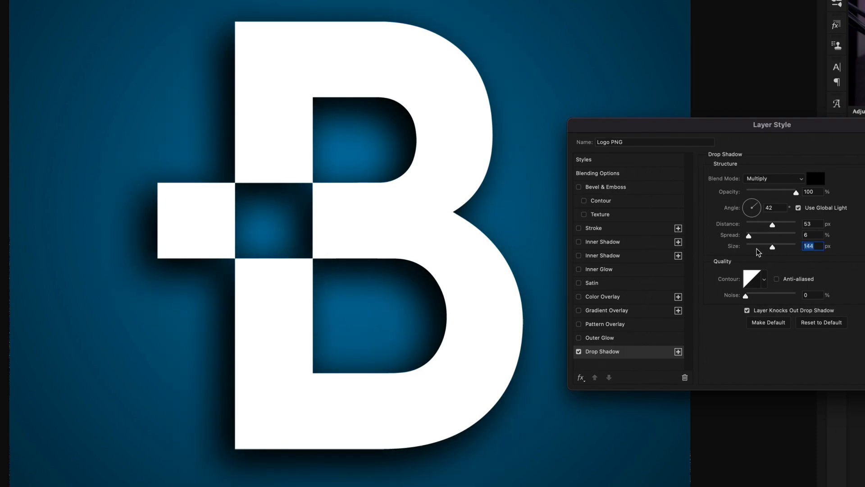
drag(772, 246, 766, 246)
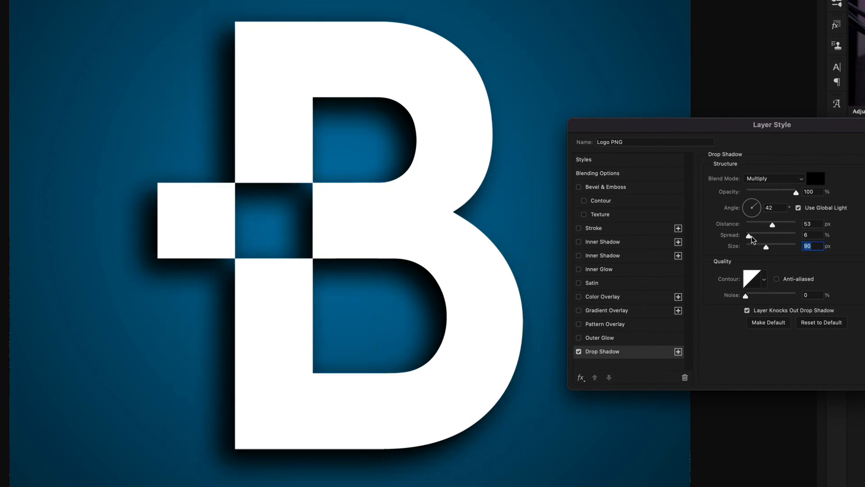
- Bring the shadow spread to about 1% and remove the shadow's noise
drag(750, 235, 751, 235)
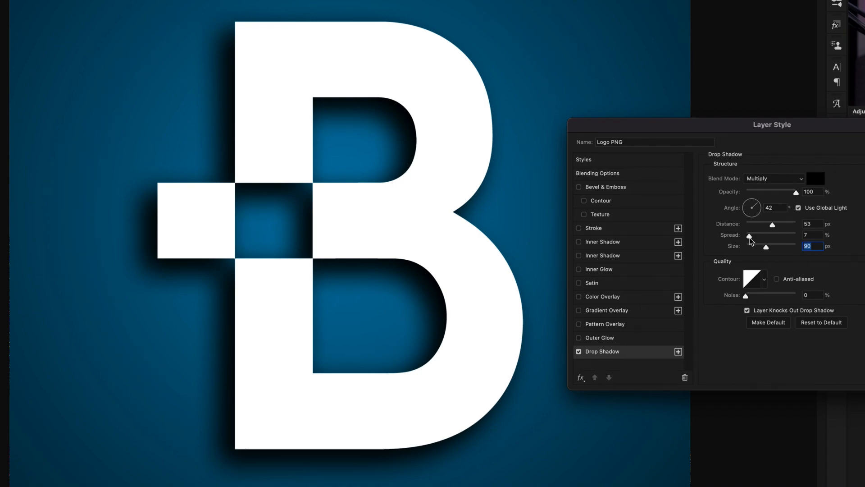
drag(756, 234, 745, 235)
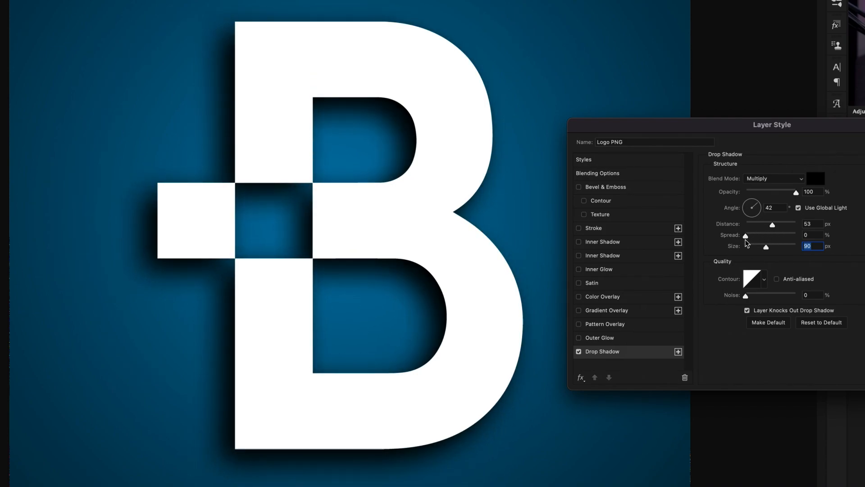
drag(746, 235, 753, 235)
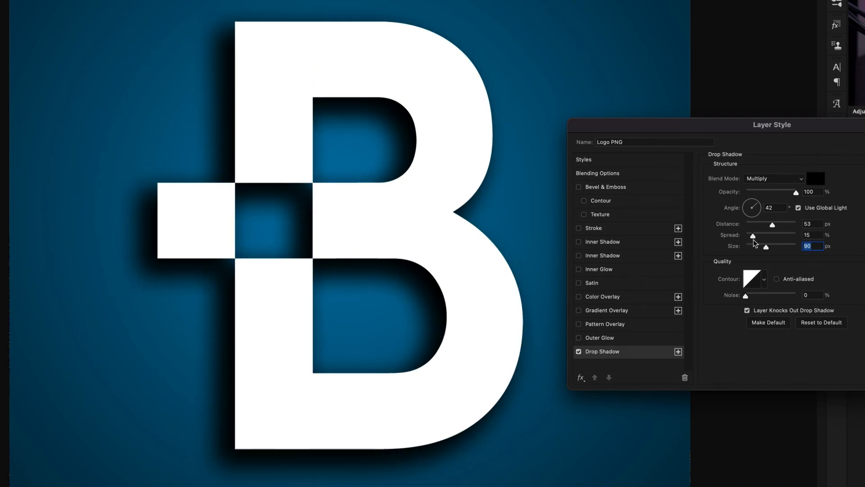
drag(752, 236, 746, 236)
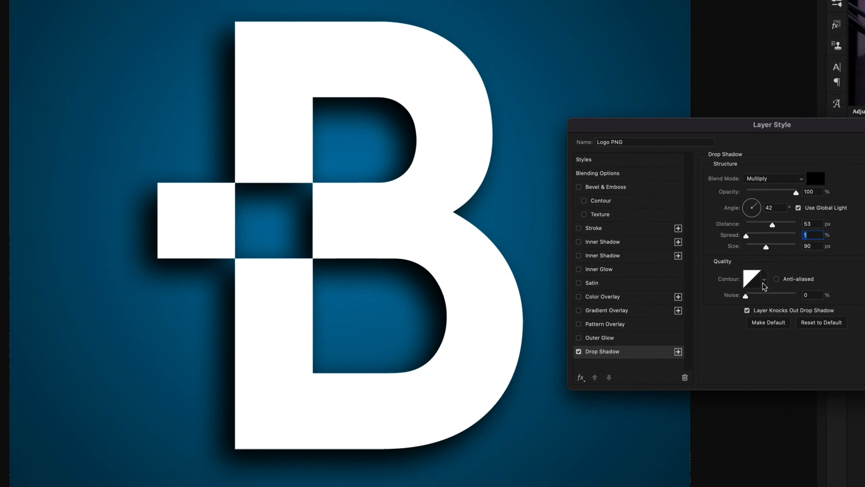
mouse_move(749, 300)
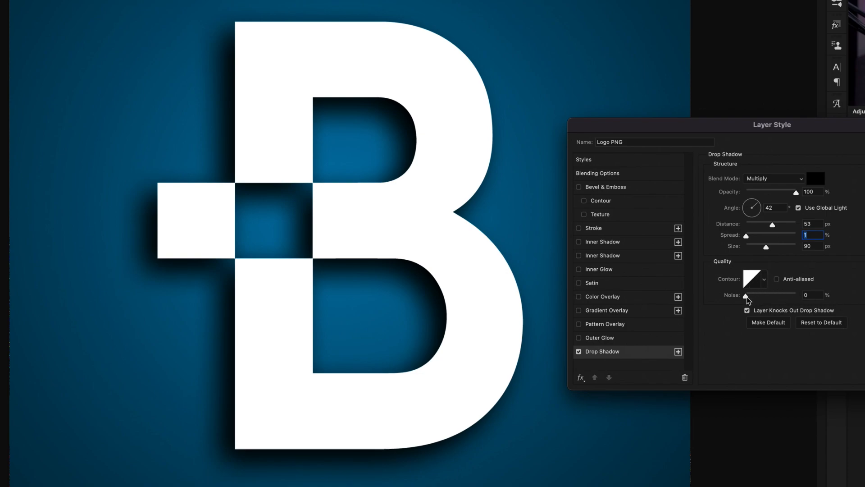
click(748, 294)
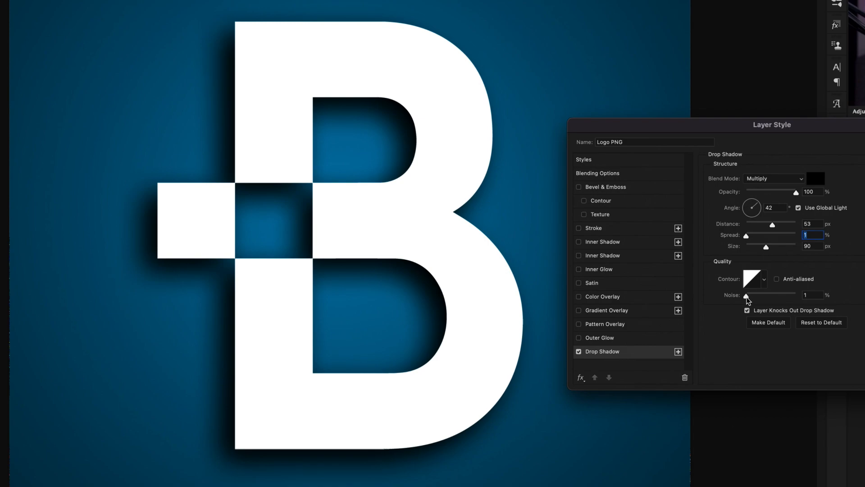
drag(749, 295, 786, 295)
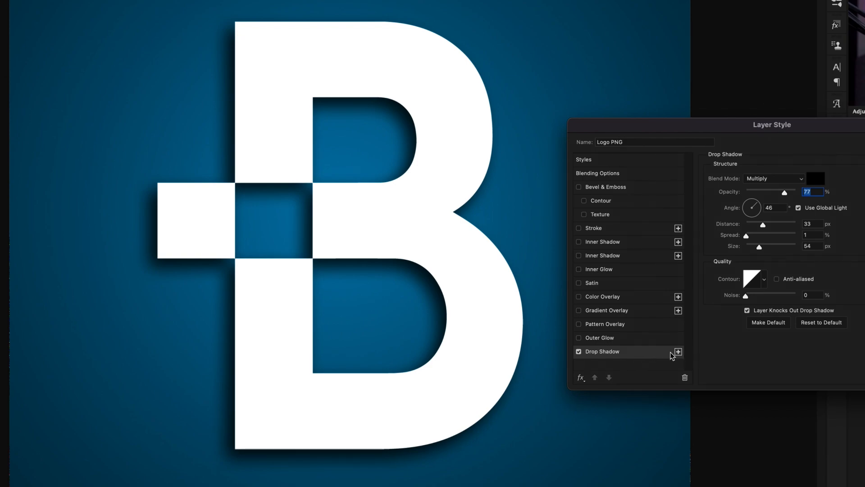
- Add a second drop shadow, 74 px away, with Use Global Light off and about −94° angle
click(678, 351)
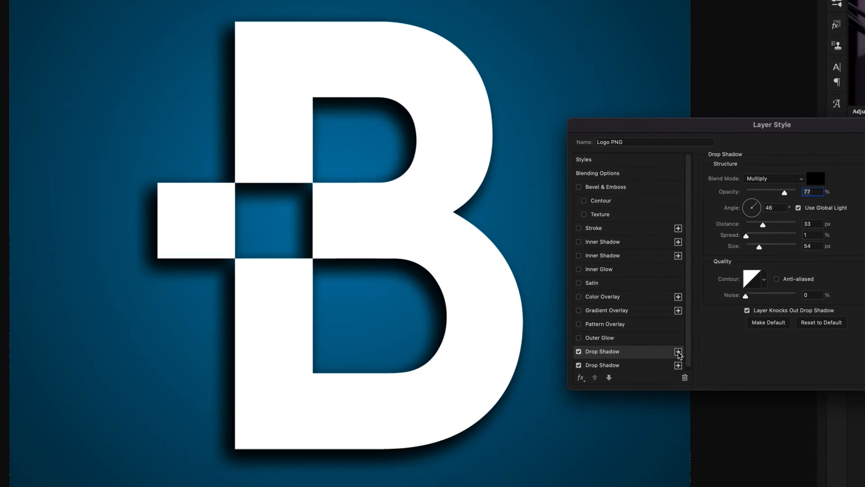
mouse_move(633, 353)
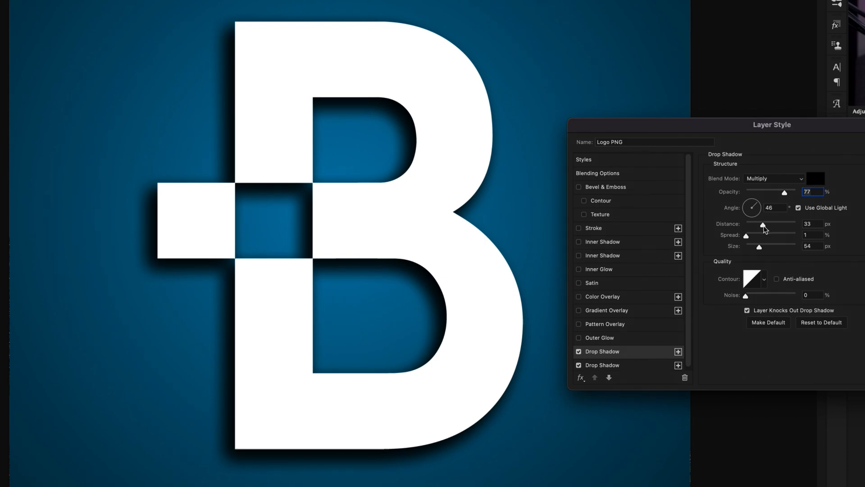
mouse_move(766, 229)
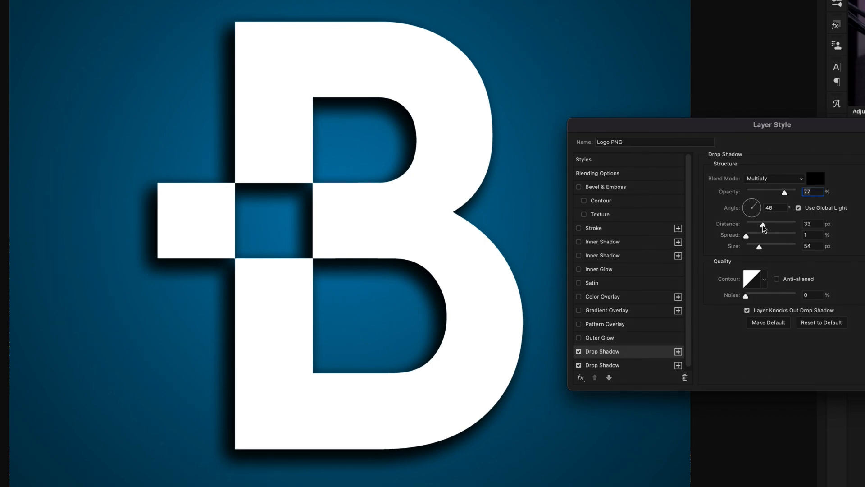
drag(764, 223, 786, 224)
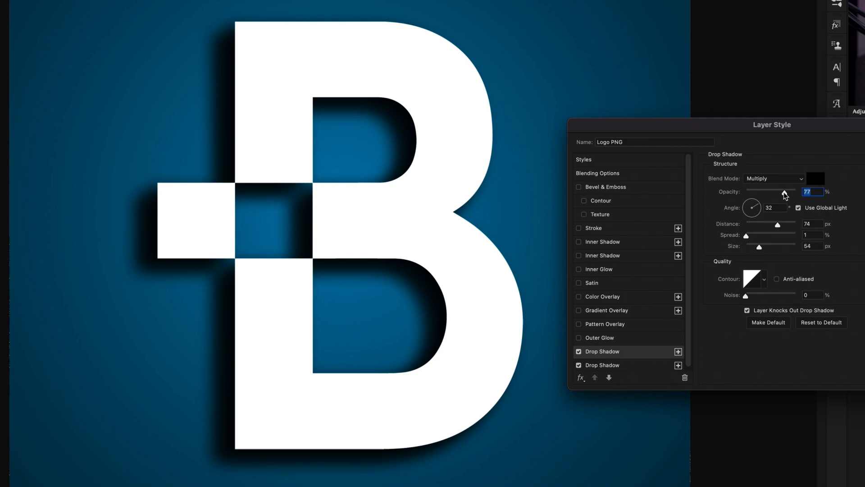
mouse_move(795, 207)
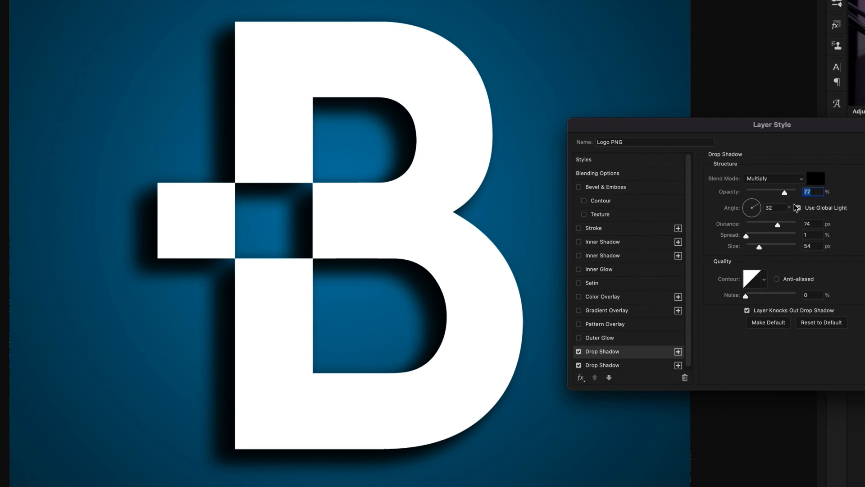
click(798, 208)
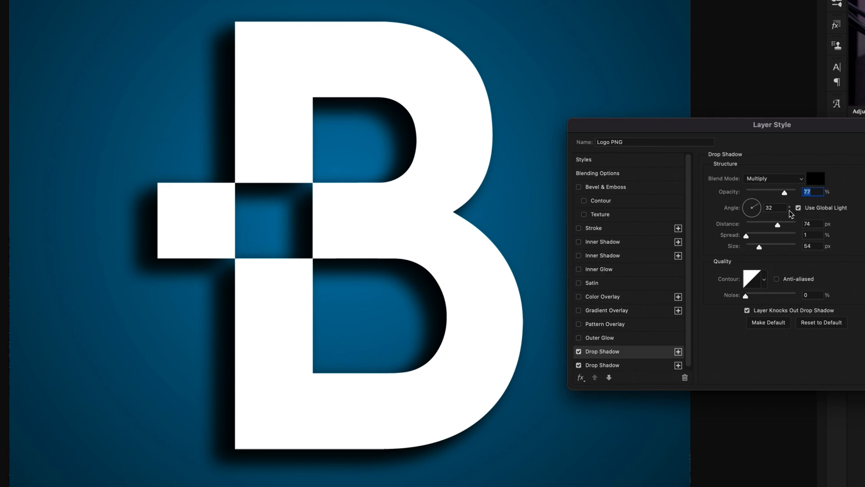
drag(750, 207, 754, 203)
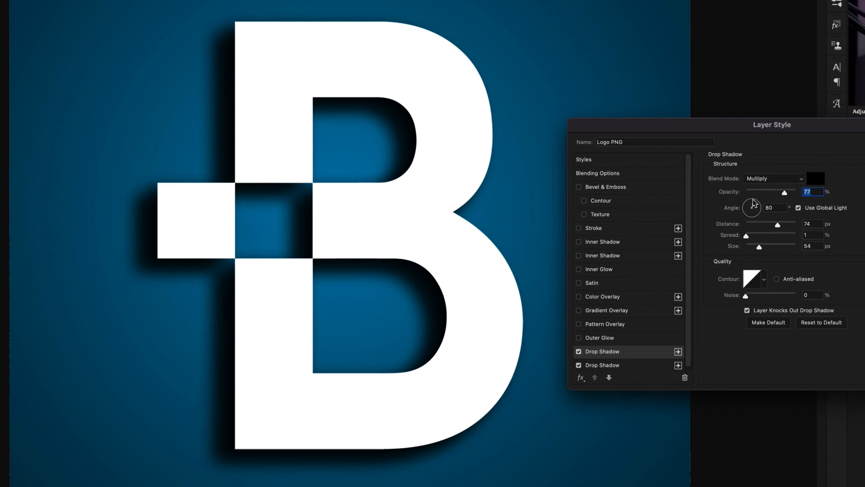
drag(751, 207, 752, 205)
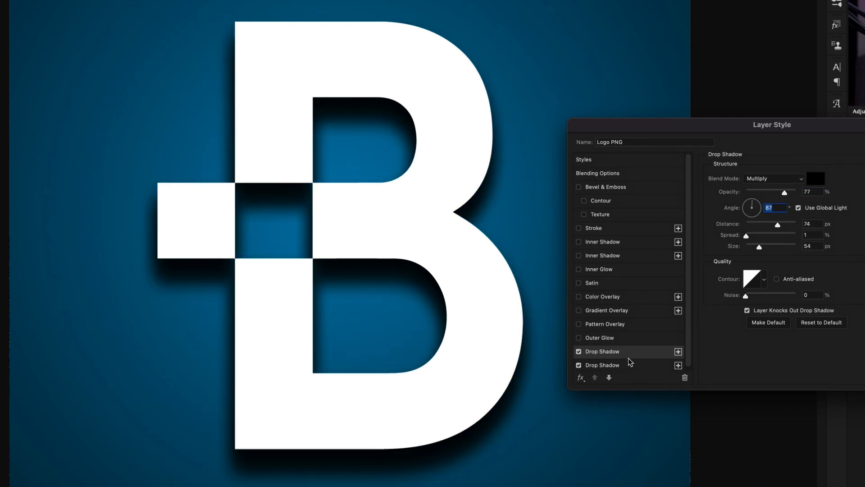
drag(750, 207, 751, 205)
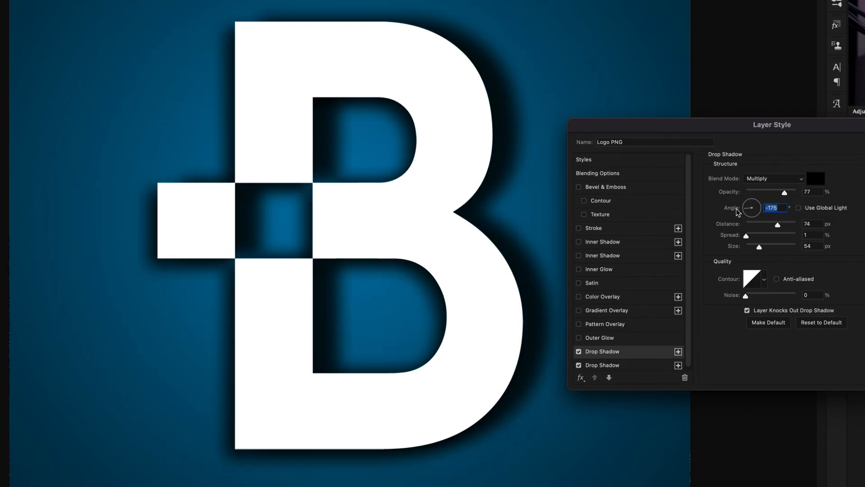
drag(751, 207, 751, 197)
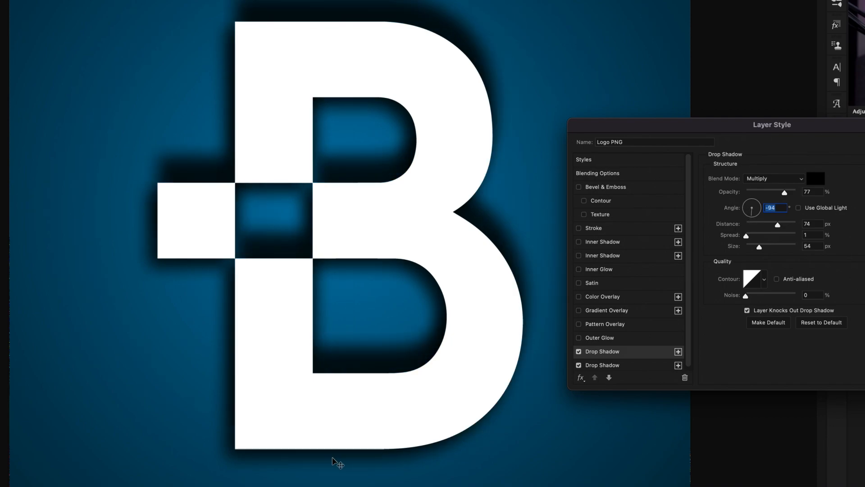
mouse_move(629, 365)
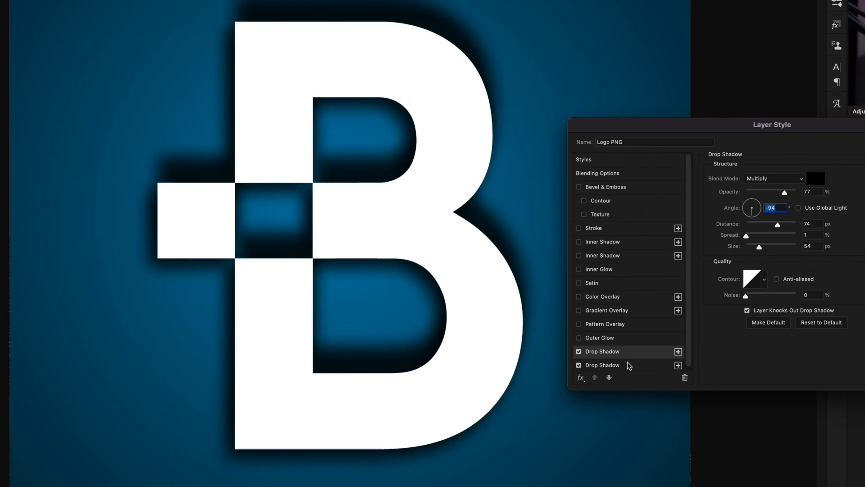
mouse_move(450, 123)
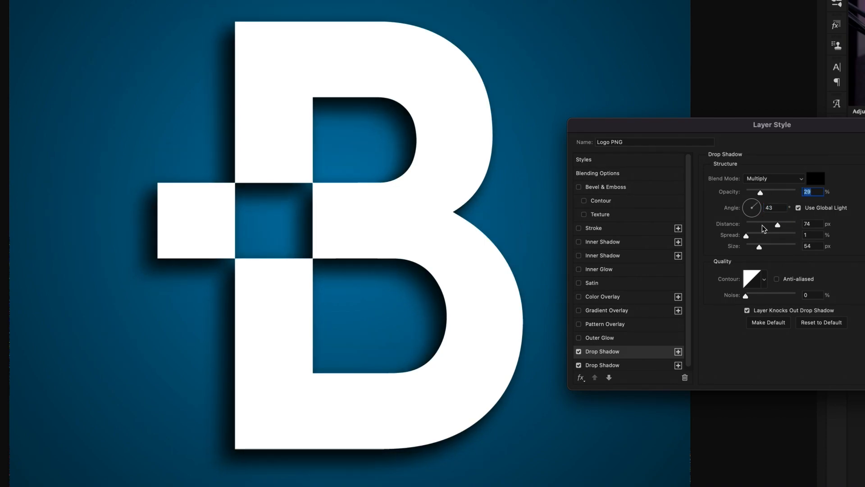
- Widen the shadow to 29% opacity, 26% spread, 161 px size, and toggle the other shadow to compare
drag(758, 246, 778, 248)
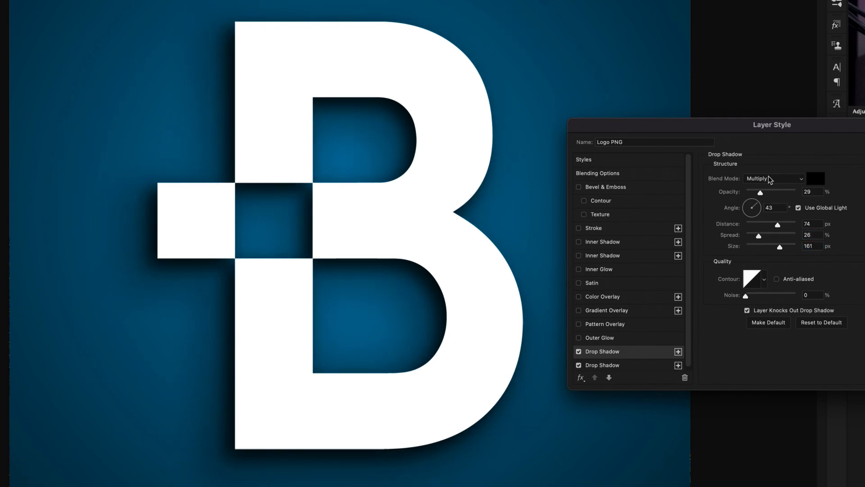
click(578, 351)
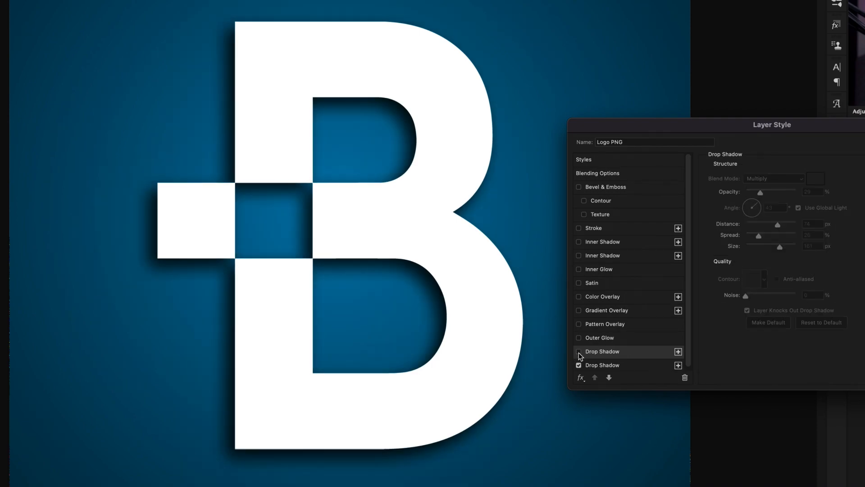
click(578, 351)
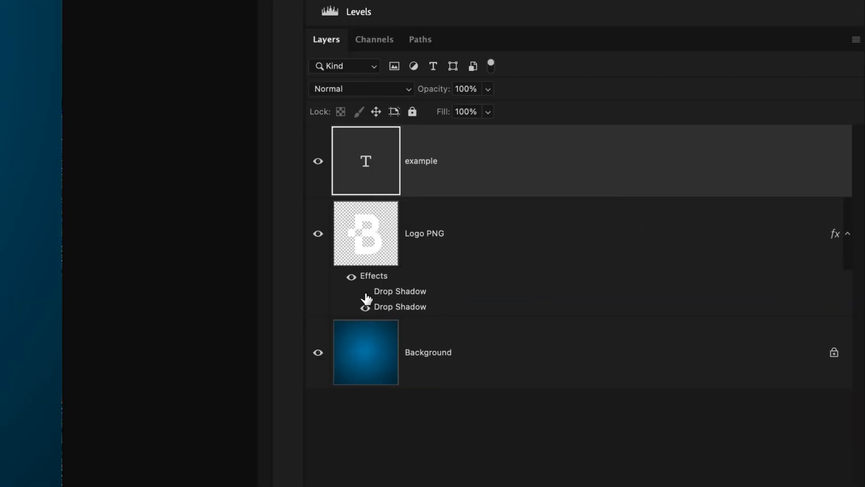
- Compare the logo's shadows, then copy its fx effects onto the EXAMPLE text layer
click(364, 290)
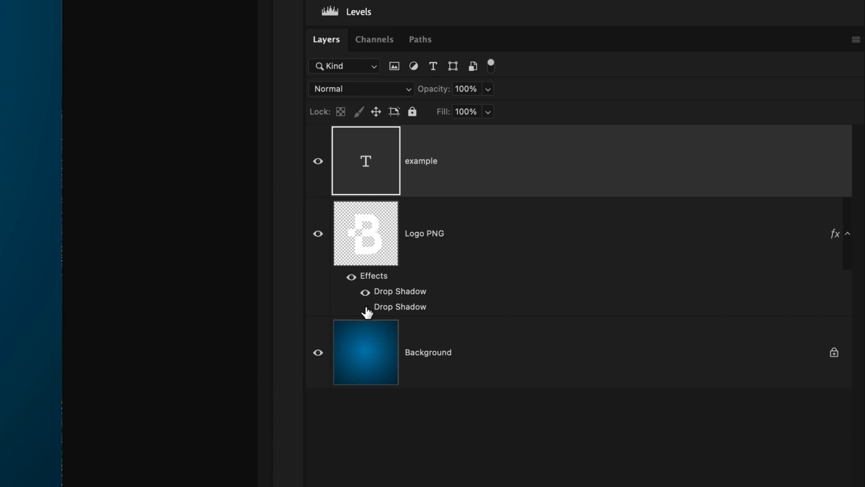
mouse_move(350, 278)
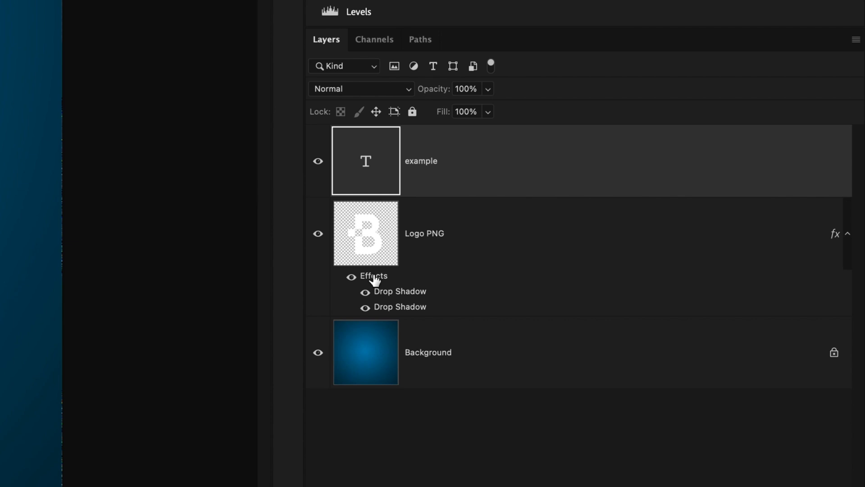
mouse_move(429, 157)
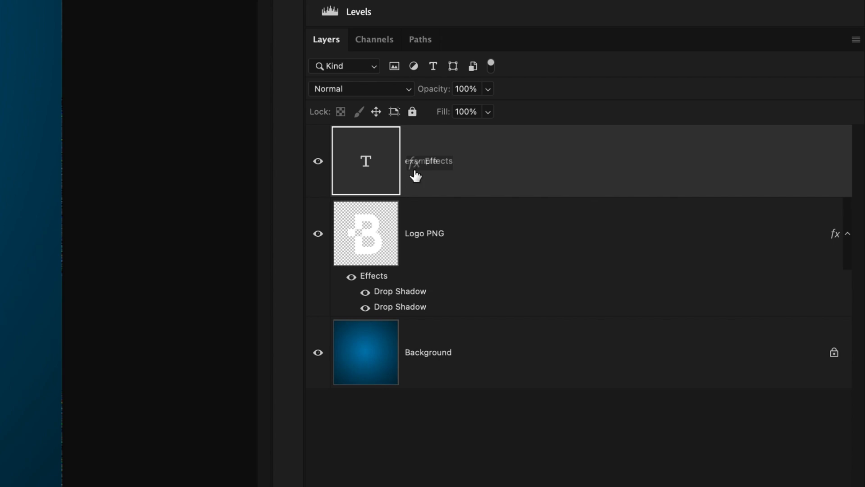
click(848, 160)
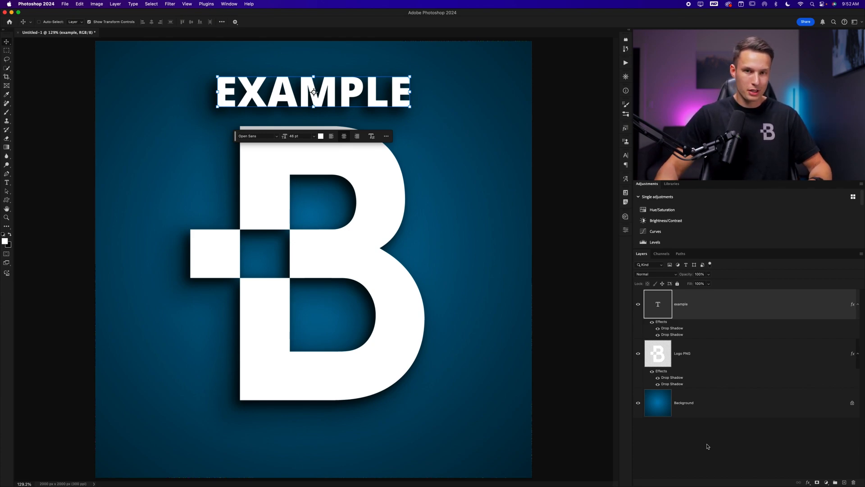
mouse_move(671, 327)
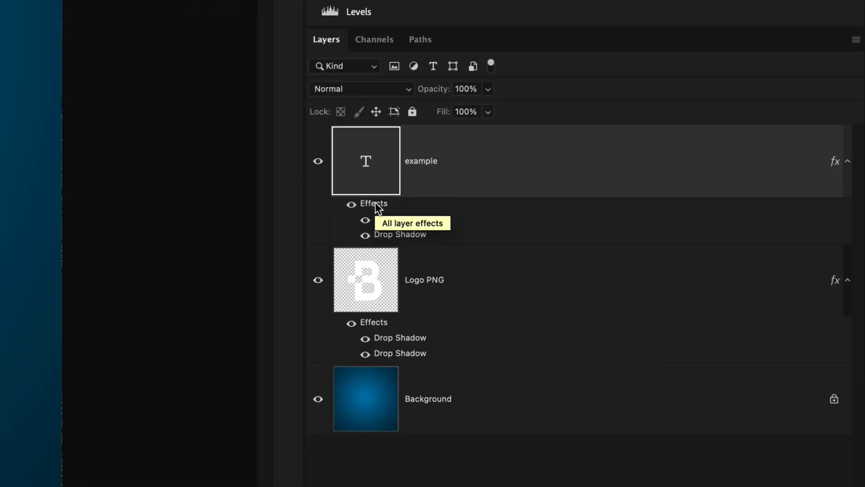
- Right-click Effects under the EXAMPLE layer to show the layer-effects options
right_click(374, 203)
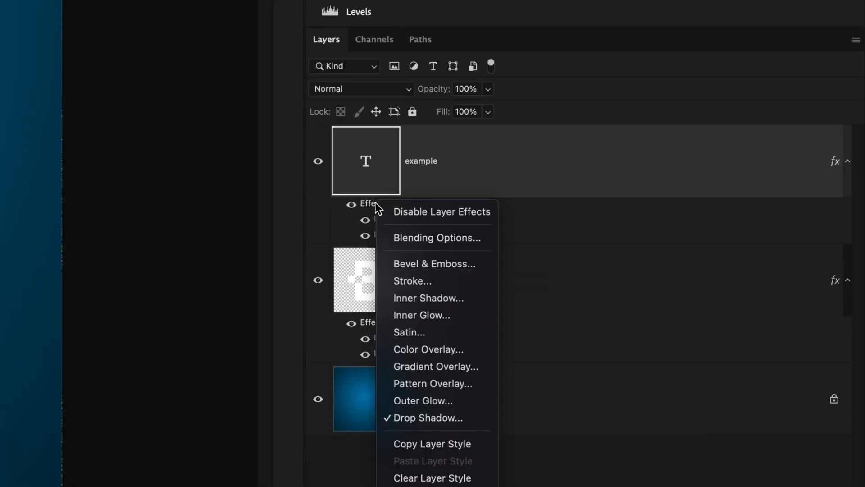